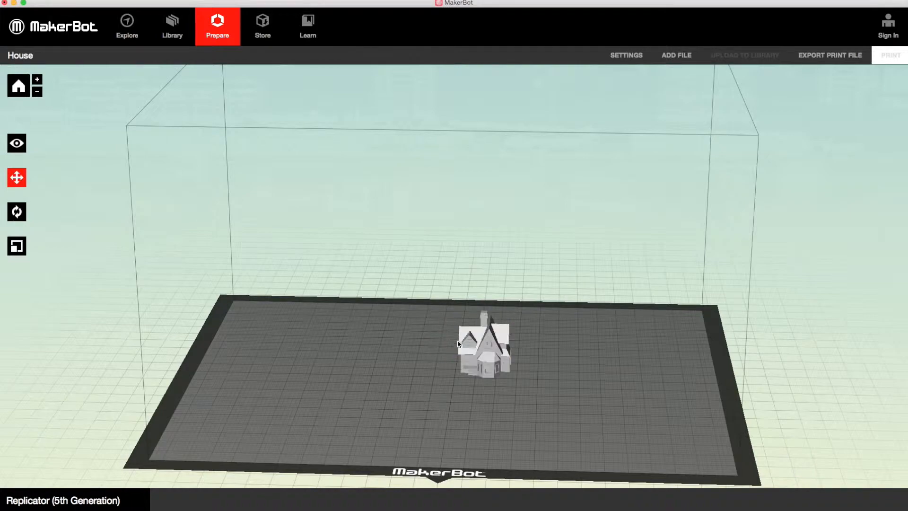
- Select the house model sitting near the center of the build plate
click(485, 347)
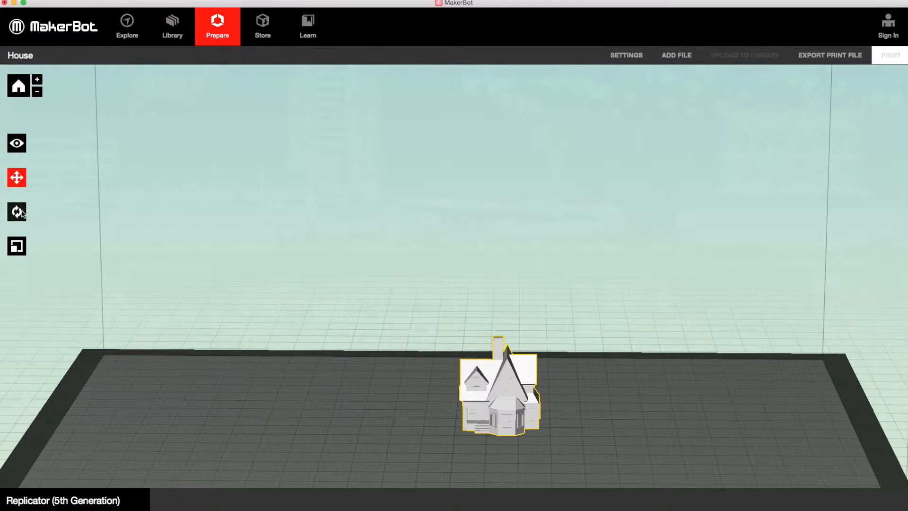
click(16, 143)
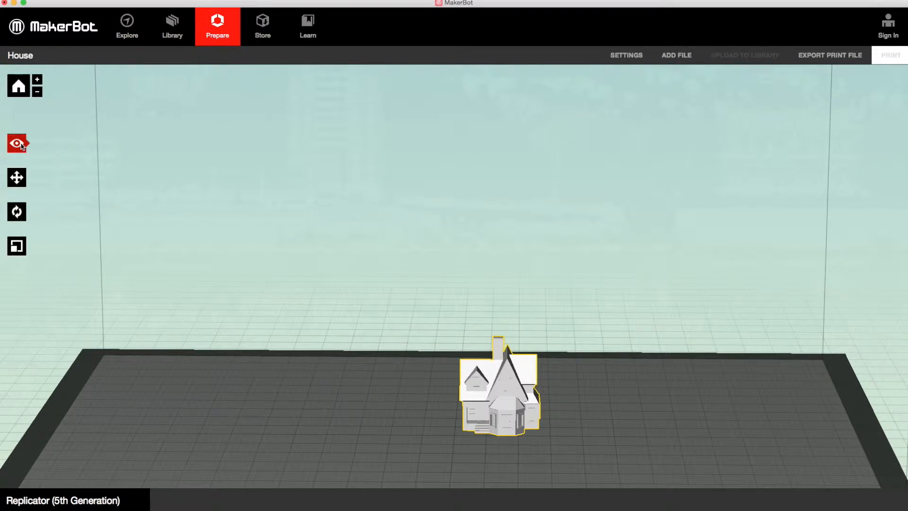
- View the house from the top and front, then reset to the default camera view
click(16, 143)
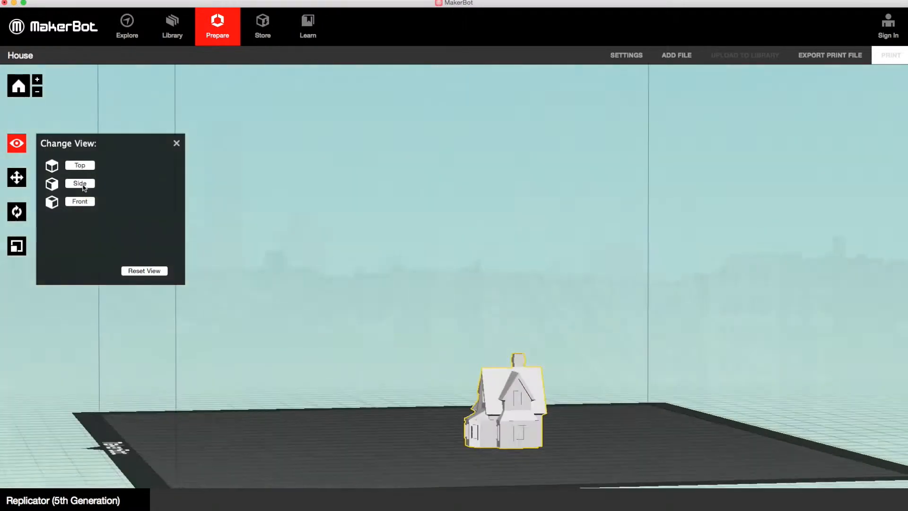
click(79, 165)
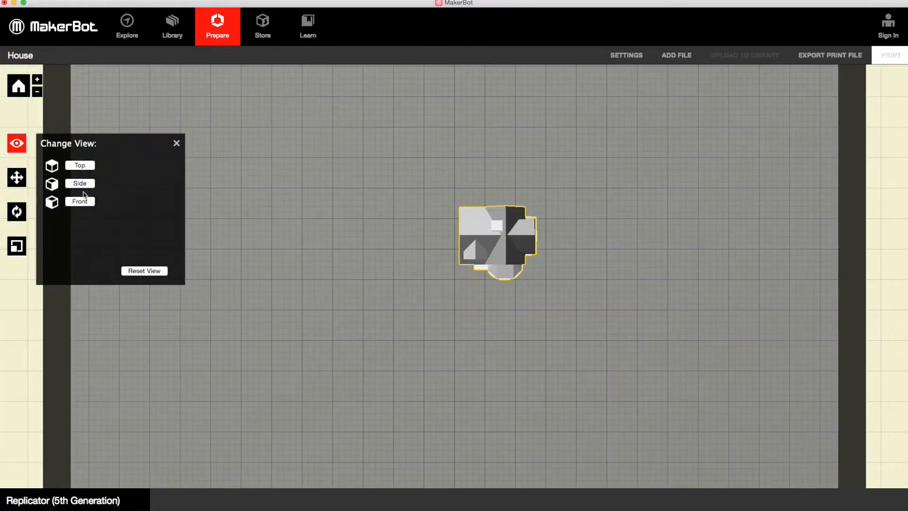
click(79, 201)
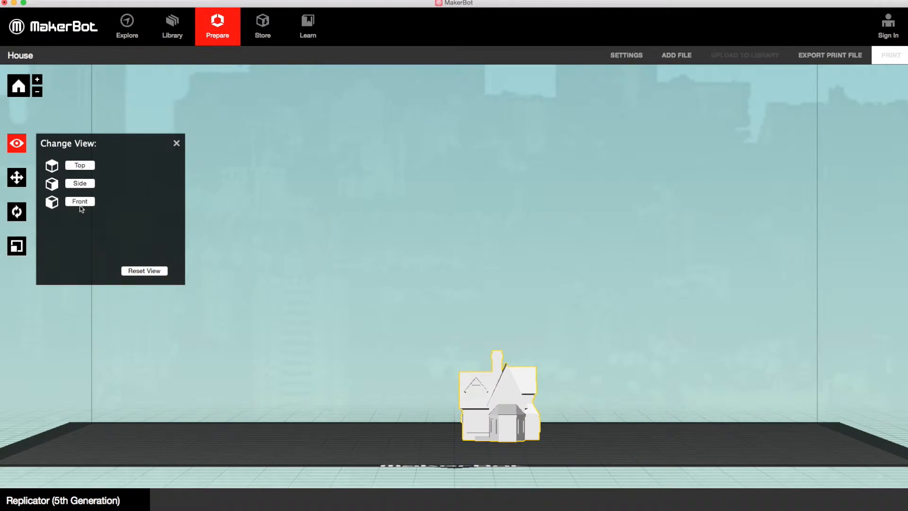
click(144, 271)
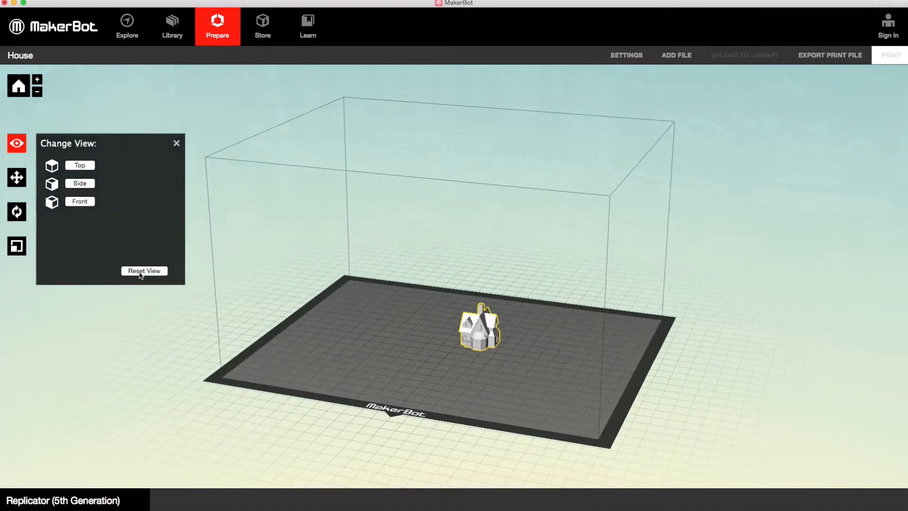
click(16, 178)
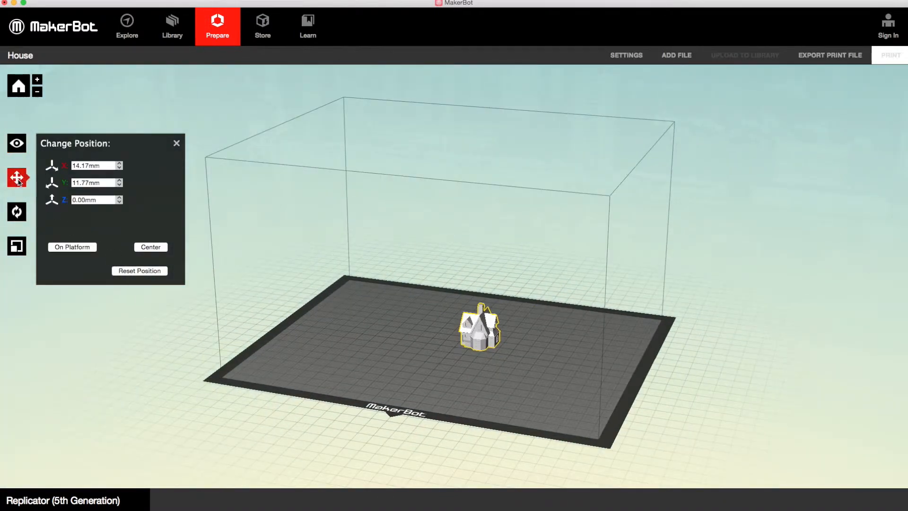
mouse_move(489, 332)
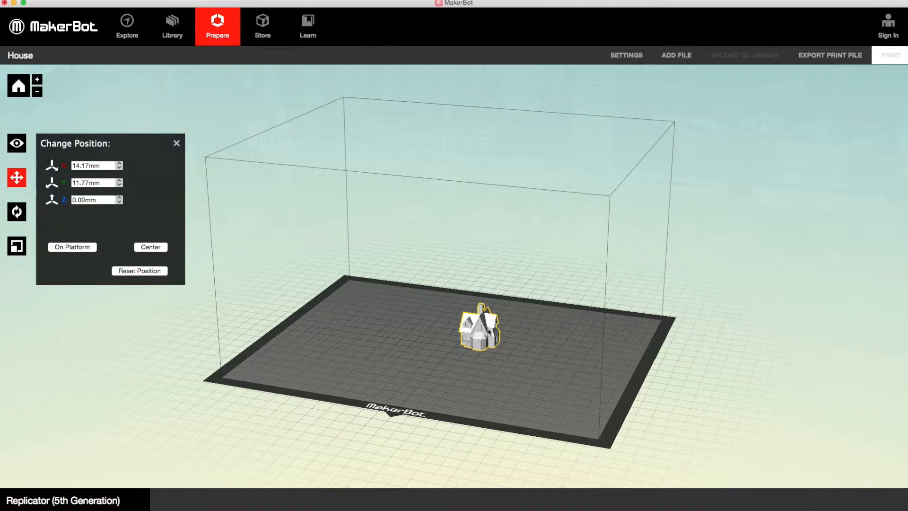
- Nudge the house across the plate, then center it at X and Y 0.00mm
drag(479, 327, 500, 339)
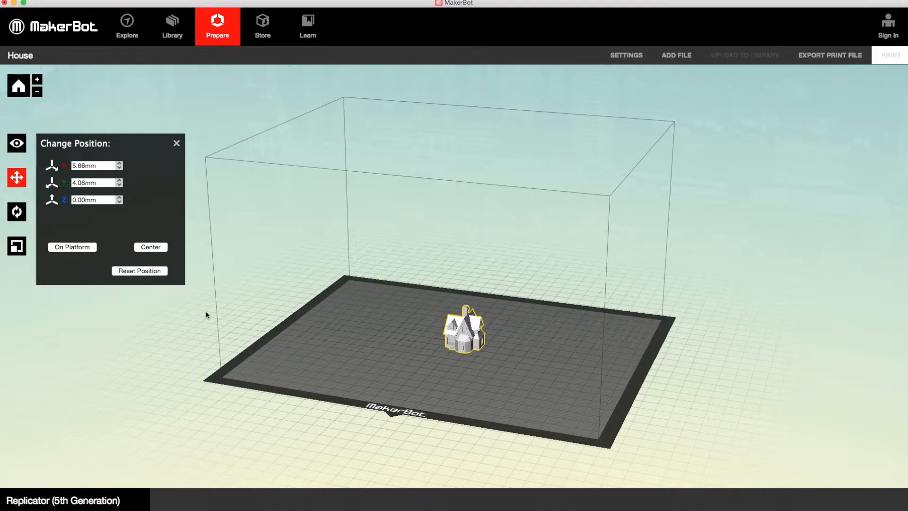
click(149, 246)
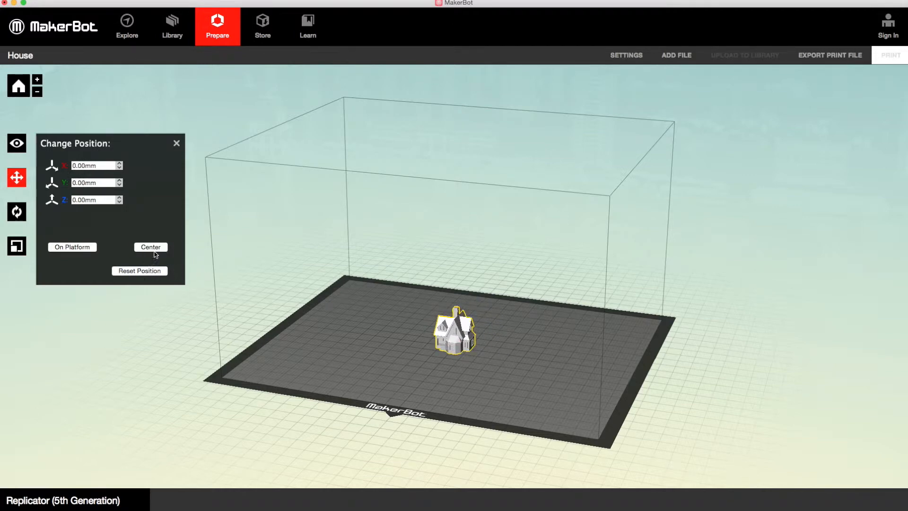
mouse_move(16, 212)
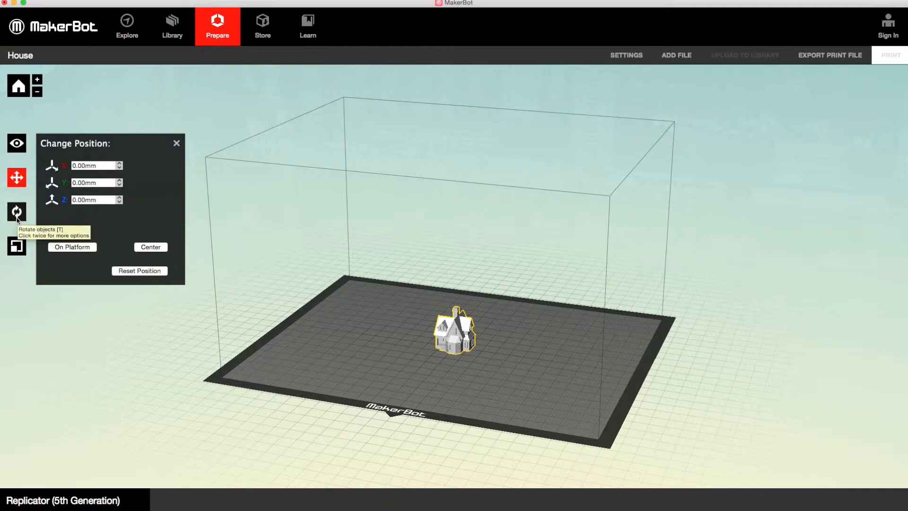
click(16, 212)
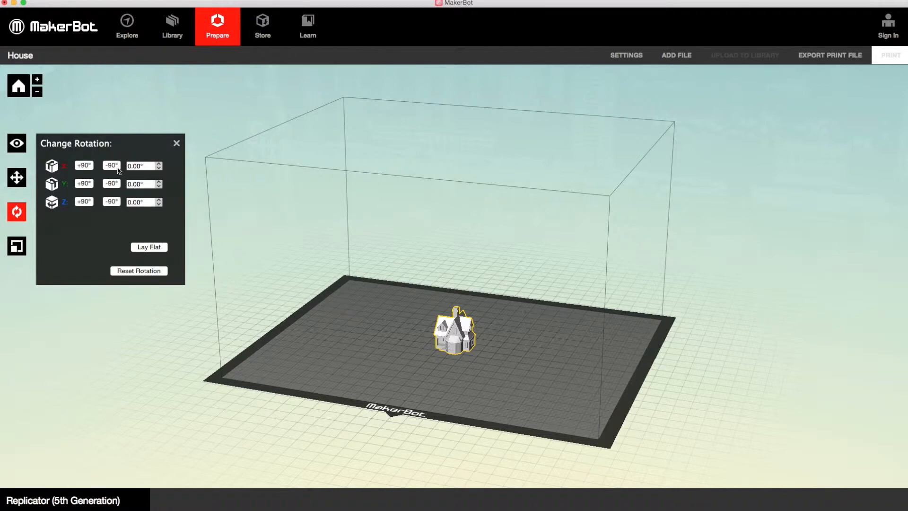
- Tilt the house a few degrees about the X axis, then reset rotation to 0°
click(160, 163)
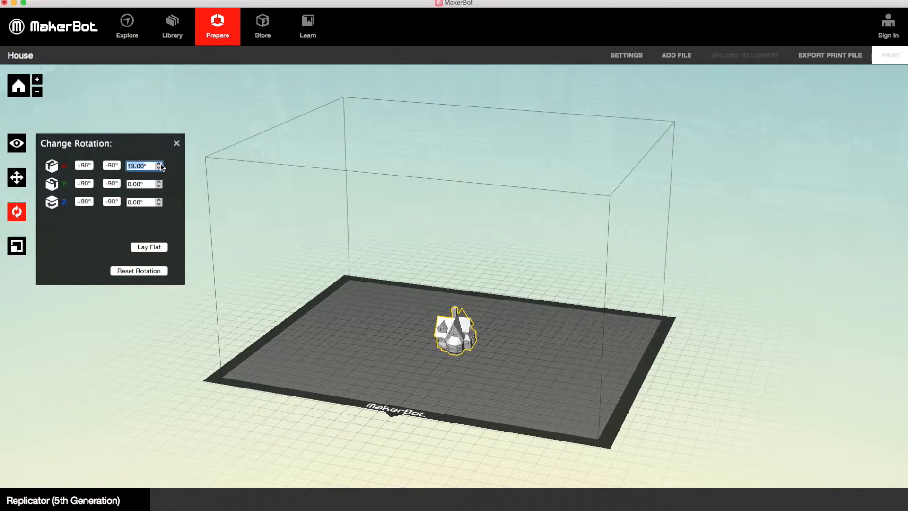
click(160, 163)
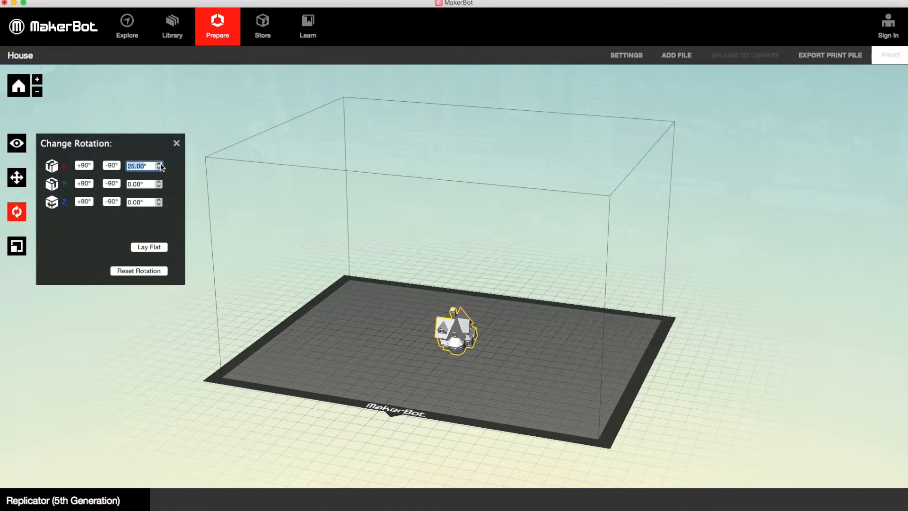
click(159, 163)
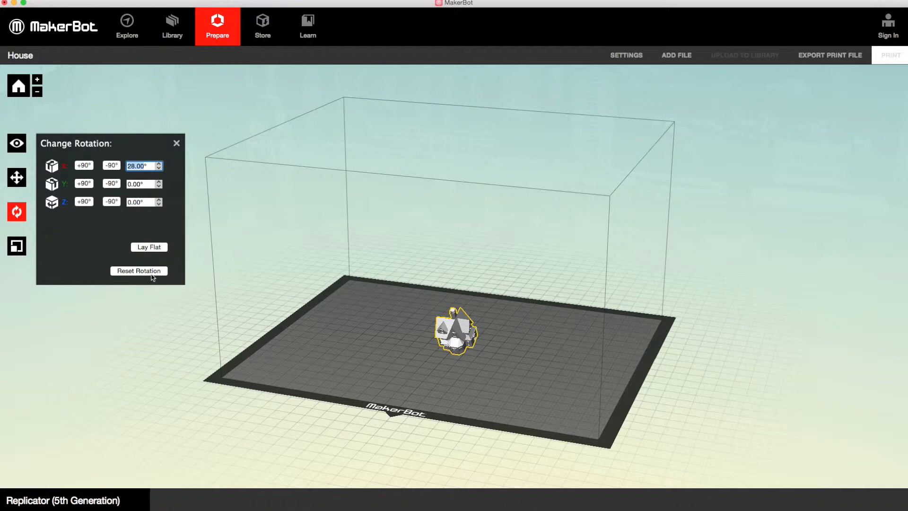
click(138, 270)
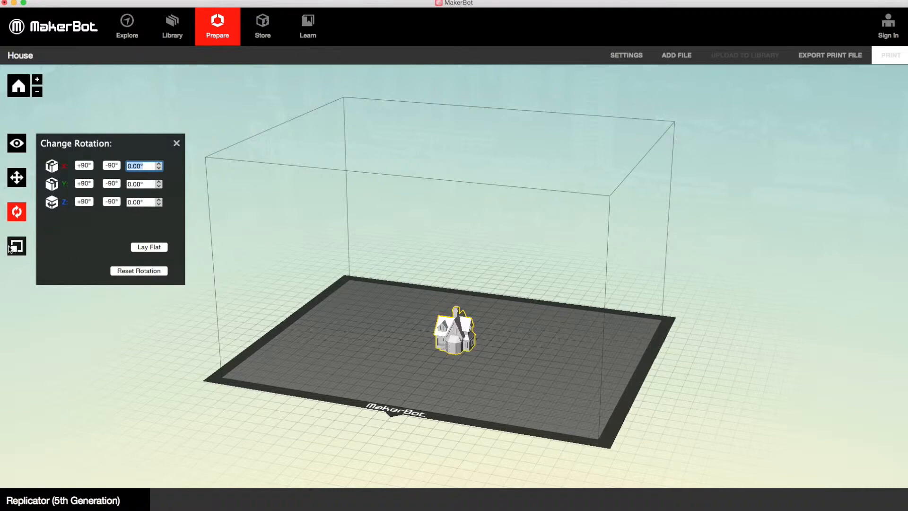
click(17, 245)
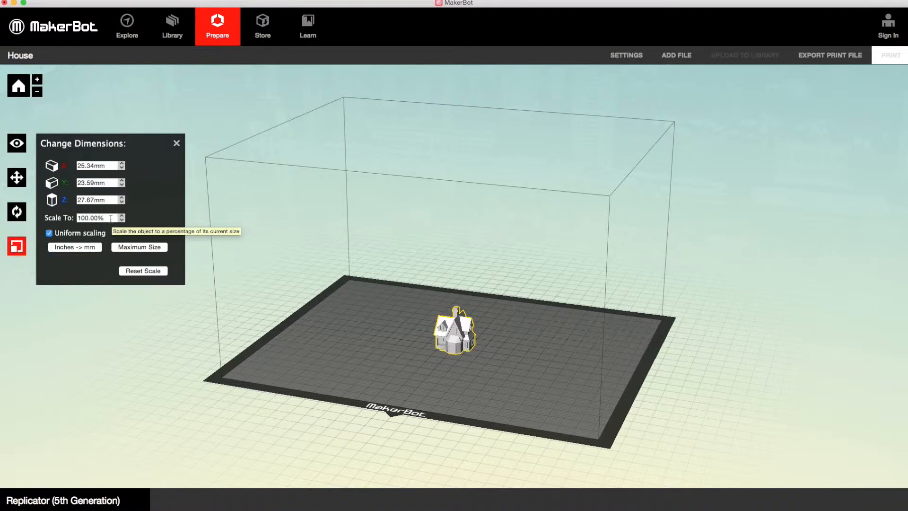
- Scale the house uniformly to 200%, about 50.67 × 47.17 × 55.35 mm
text(200%)
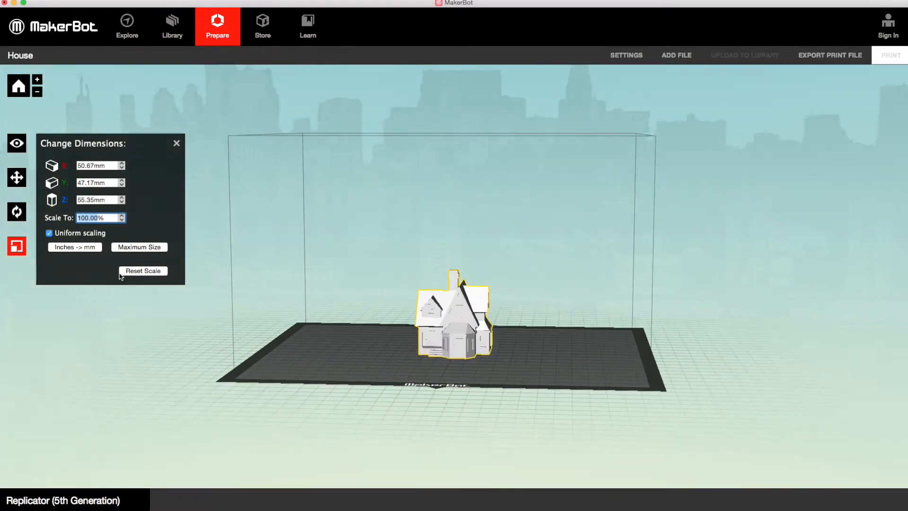
click(626, 55)
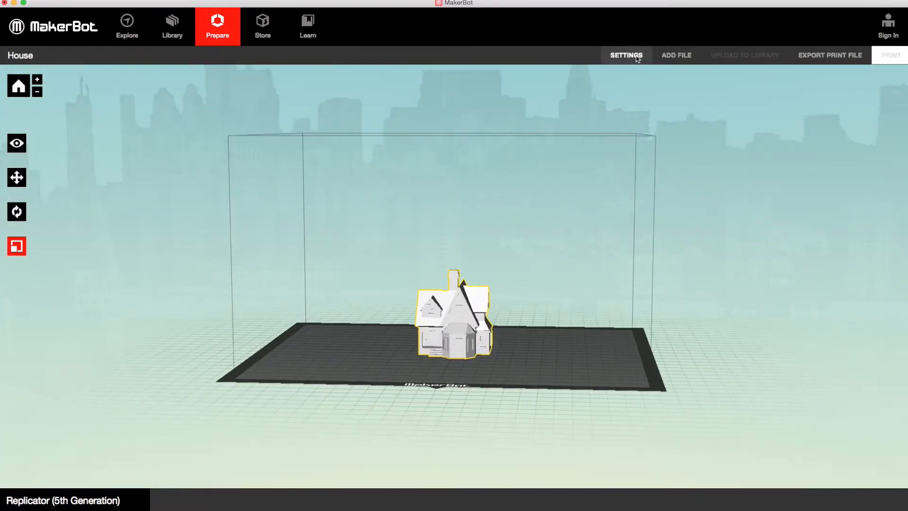
- Apply the Low quality preset with 0.30mm layers, 10% infill, raft, no supports
click(626, 55)
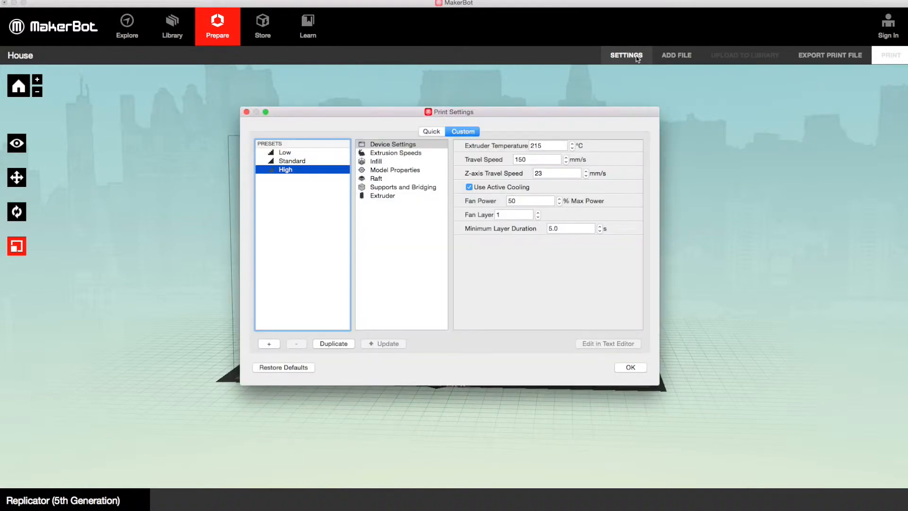
click(430, 131)
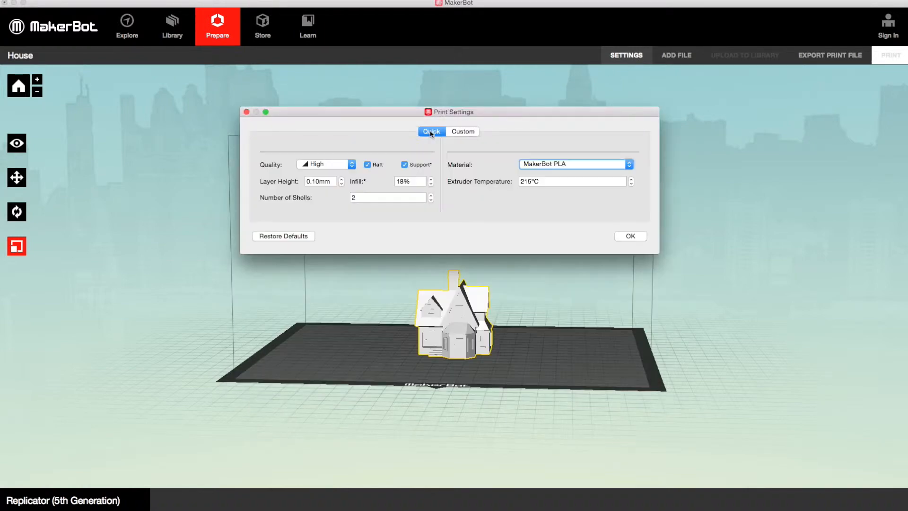
click(324, 164)
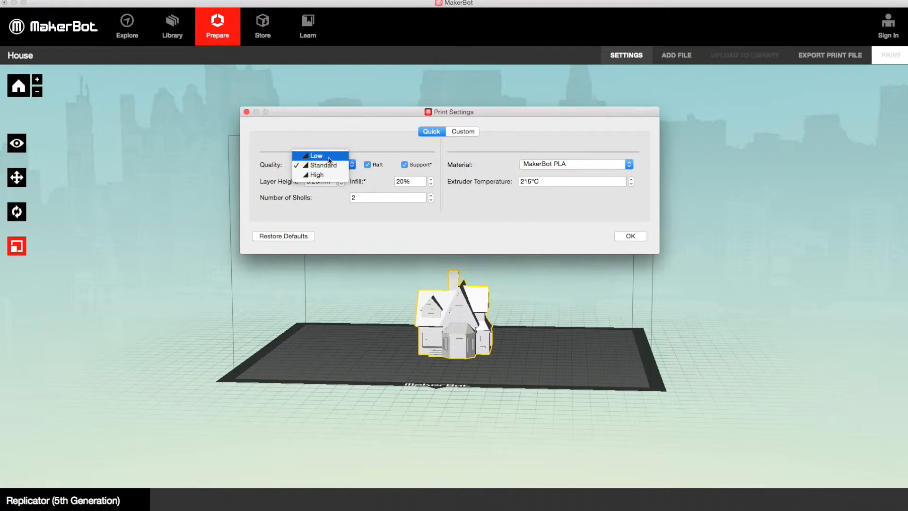
click(316, 155)
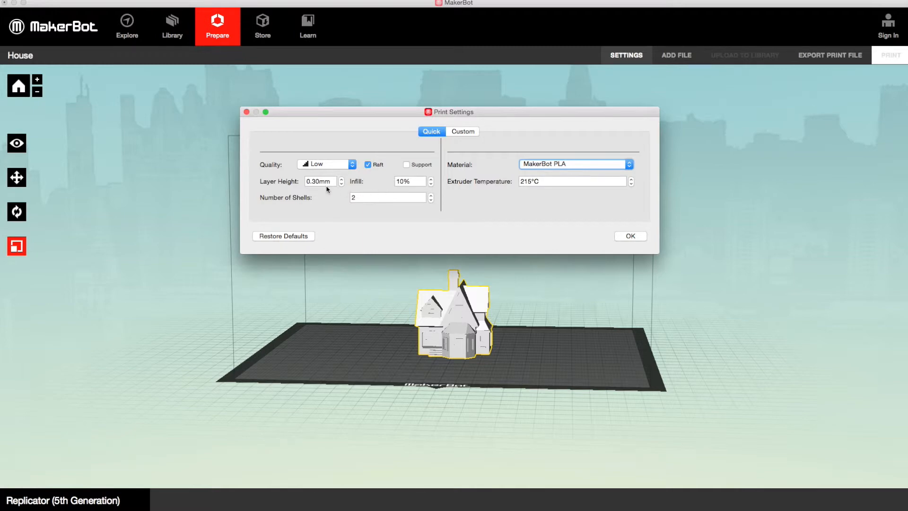
mouse_move(389, 204)
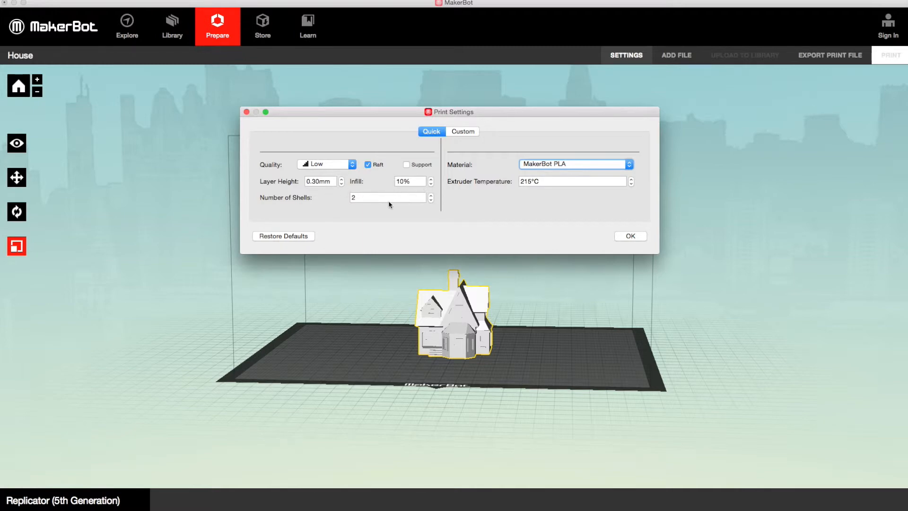
mouse_move(422, 178)
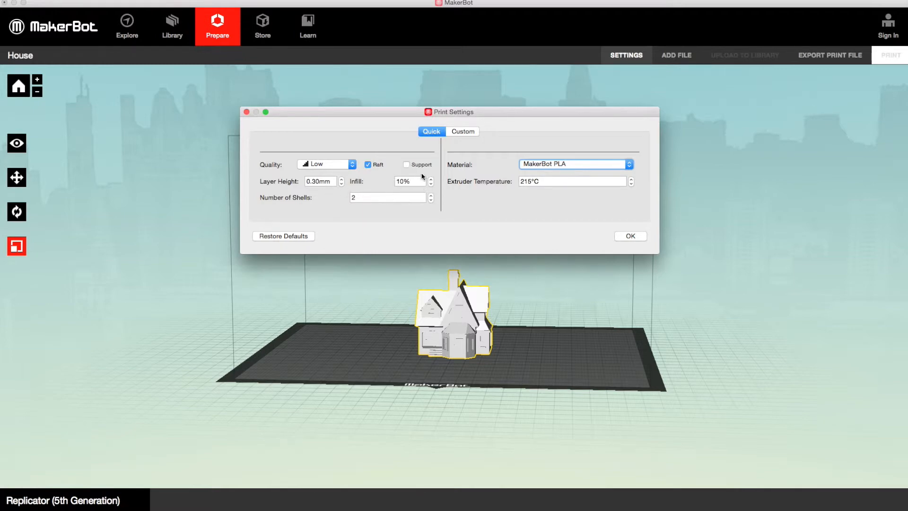
mouse_move(408, 181)
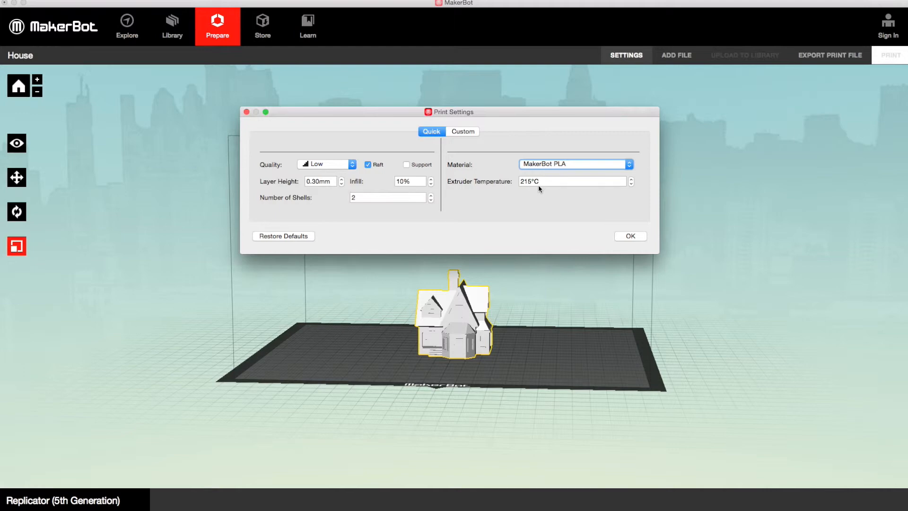
click(630, 235)
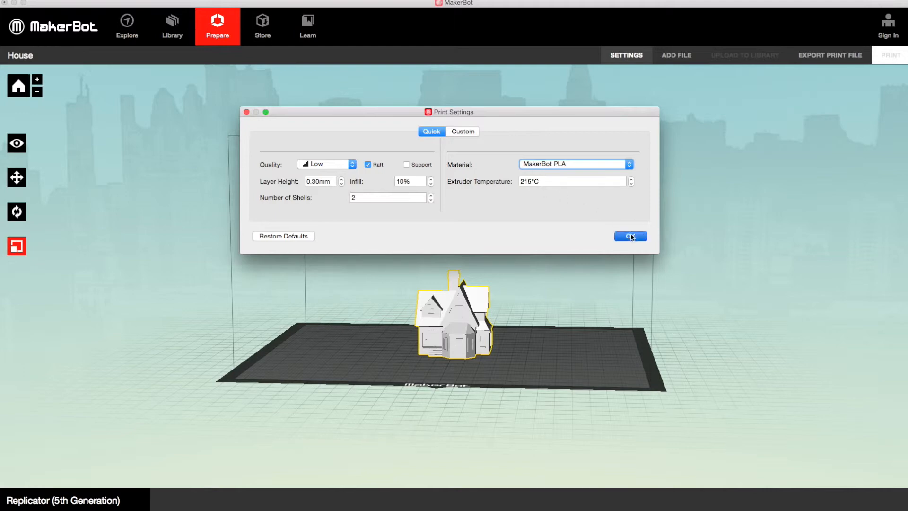
click(630, 236)
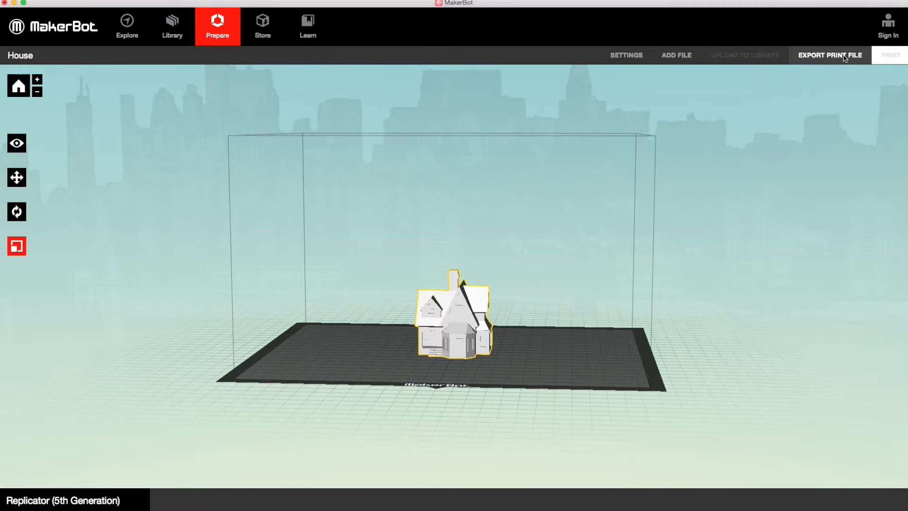
- Export the House print file and save it to the USB STICK drive
click(829, 55)
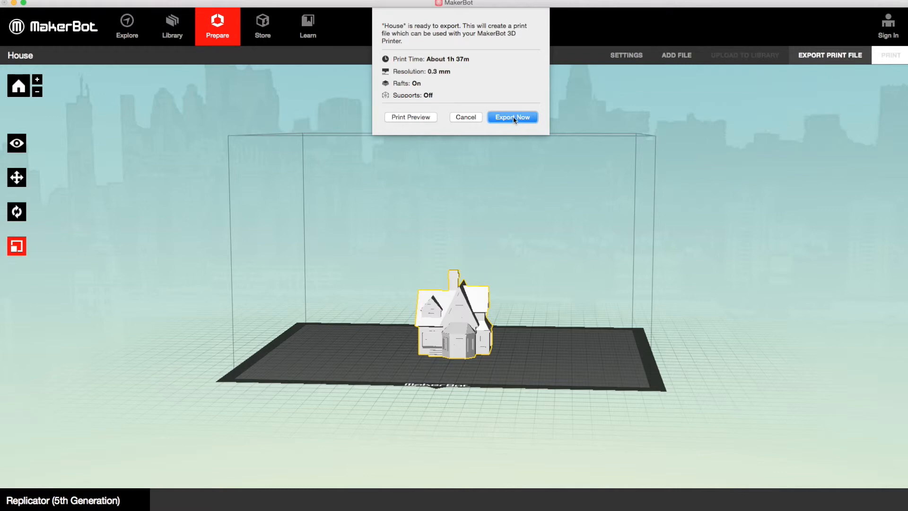
click(511, 117)
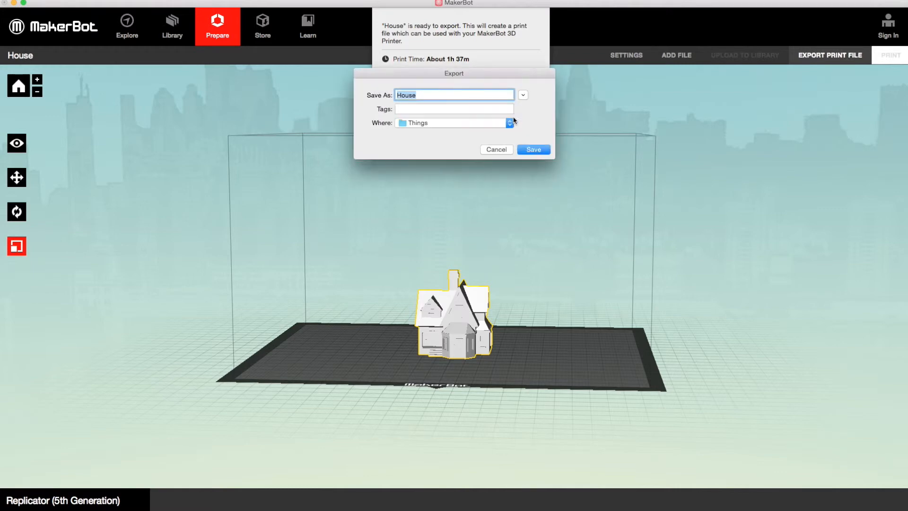
click(522, 122)
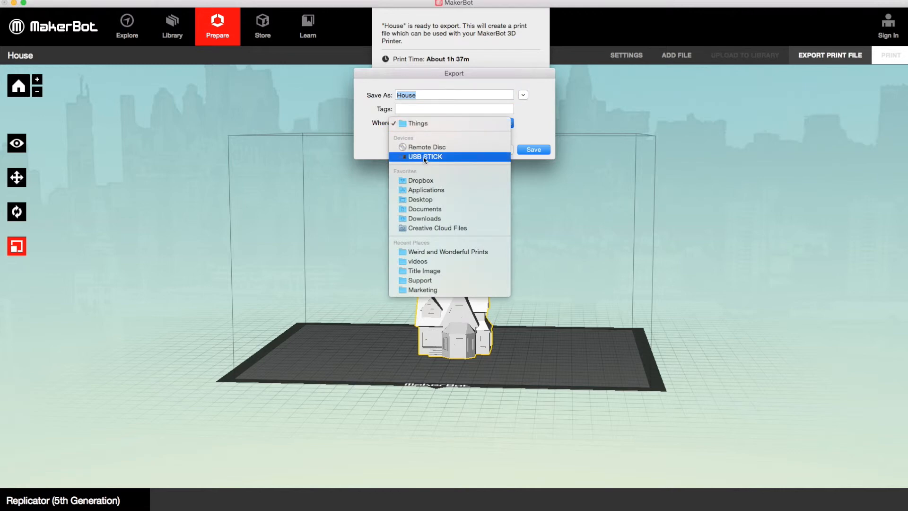
click(425, 156)
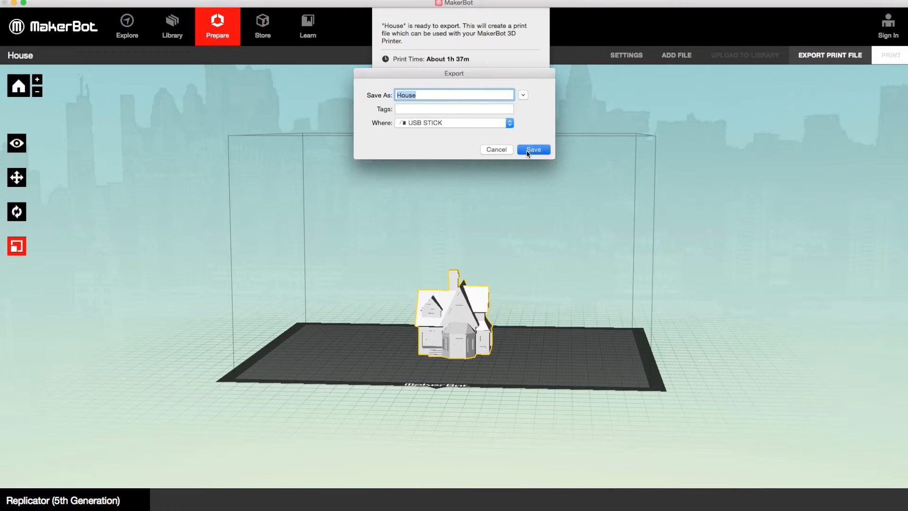
click(531, 149)
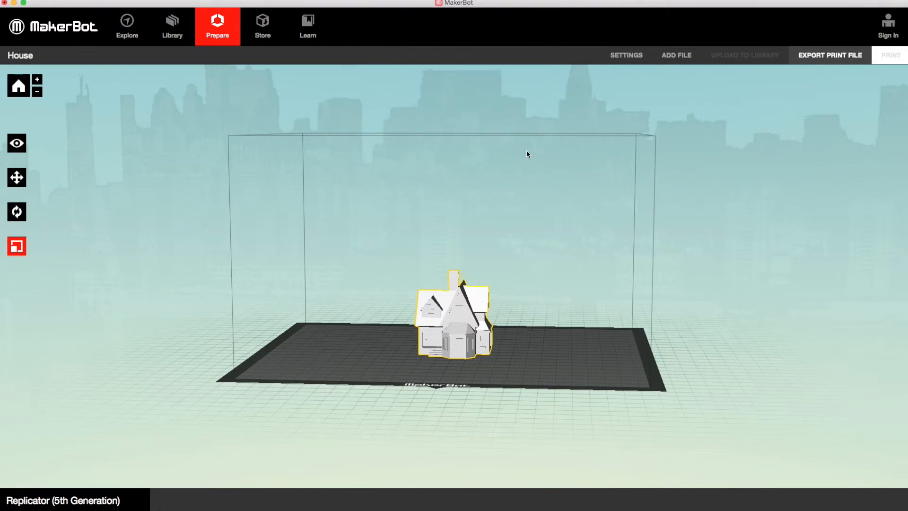